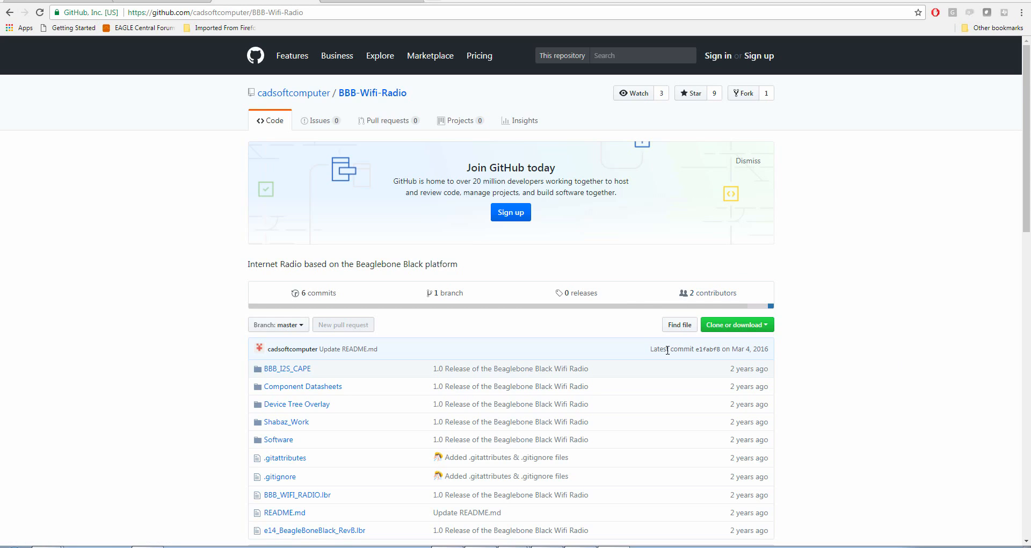
pyautogui.moveTo(819, 309)
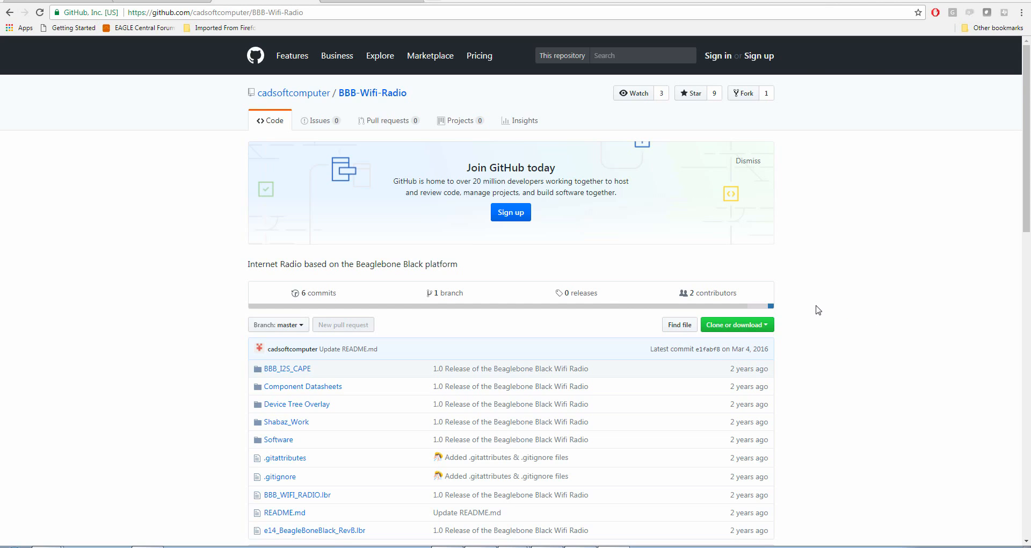
pyautogui.moveTo(876, 296)
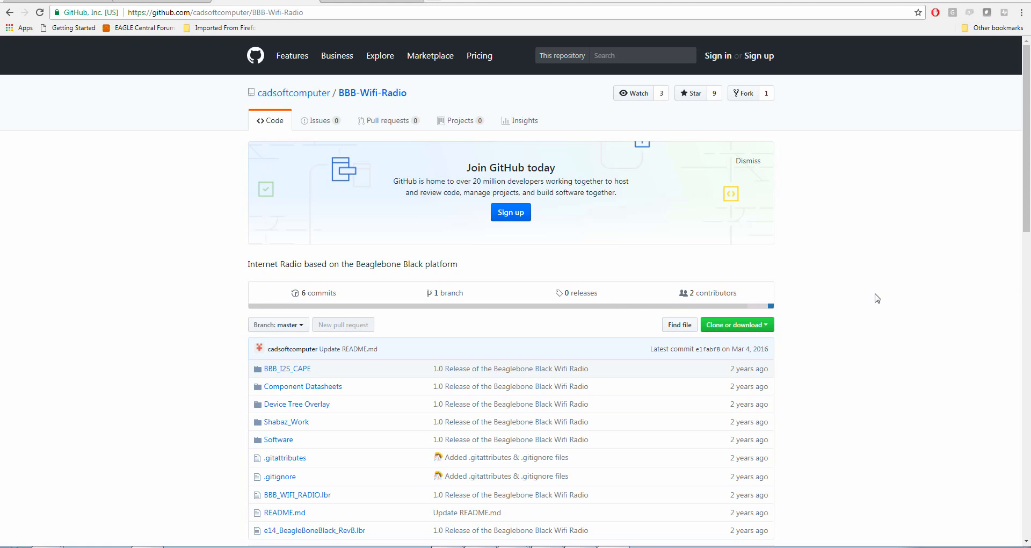
pyautogui.moveTo(1022, 244)
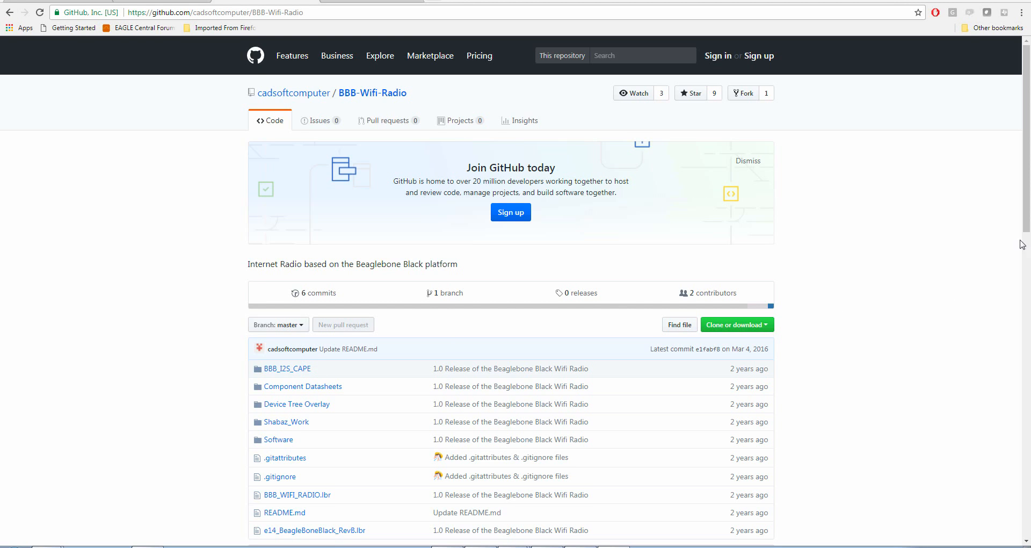
# Go into the BBB_I2S_CAPE folder of the repository
pyautogui.scroll(-3)
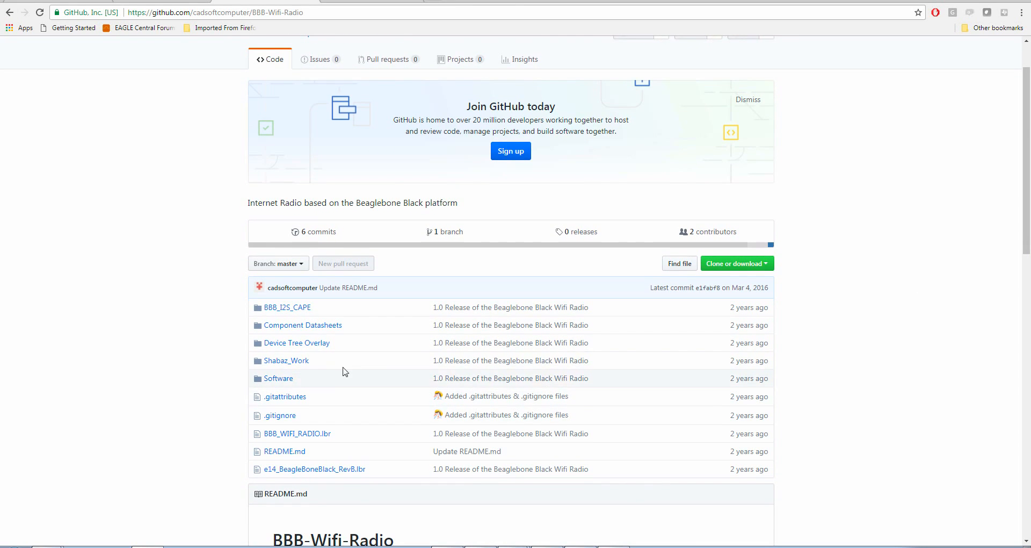
pyautogui.click(286, 307)
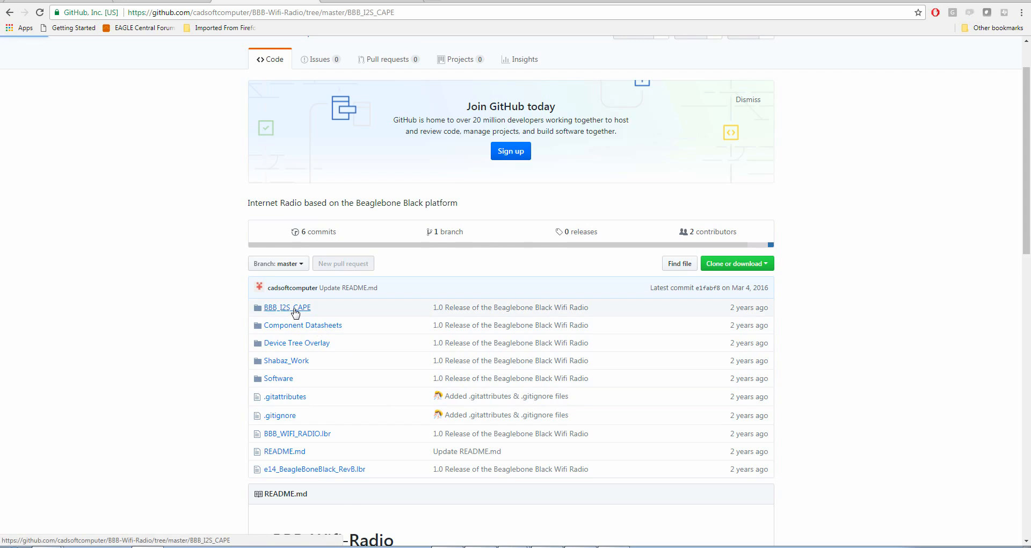
pyautogui.click(287, 307)
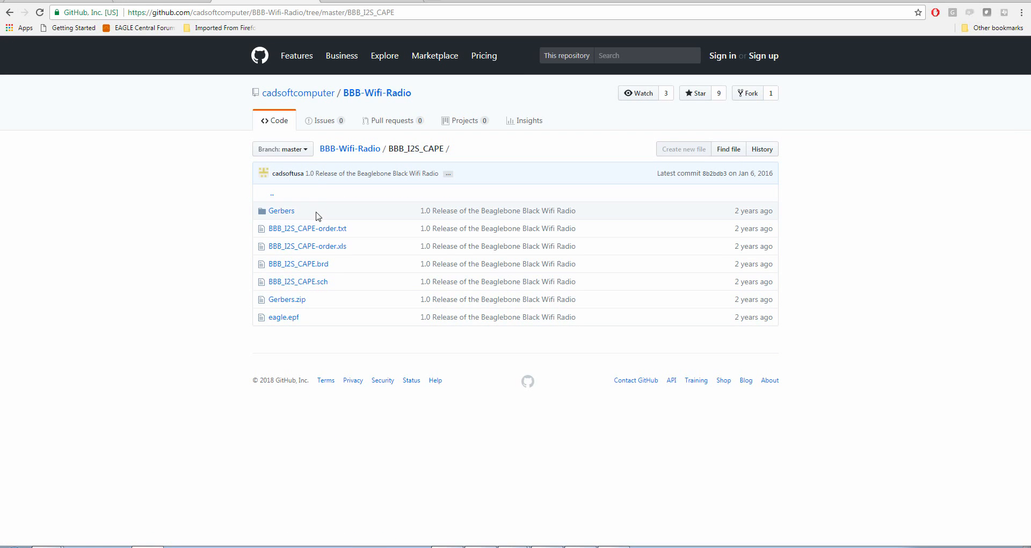
pyautogui.moveTo(298, 264)
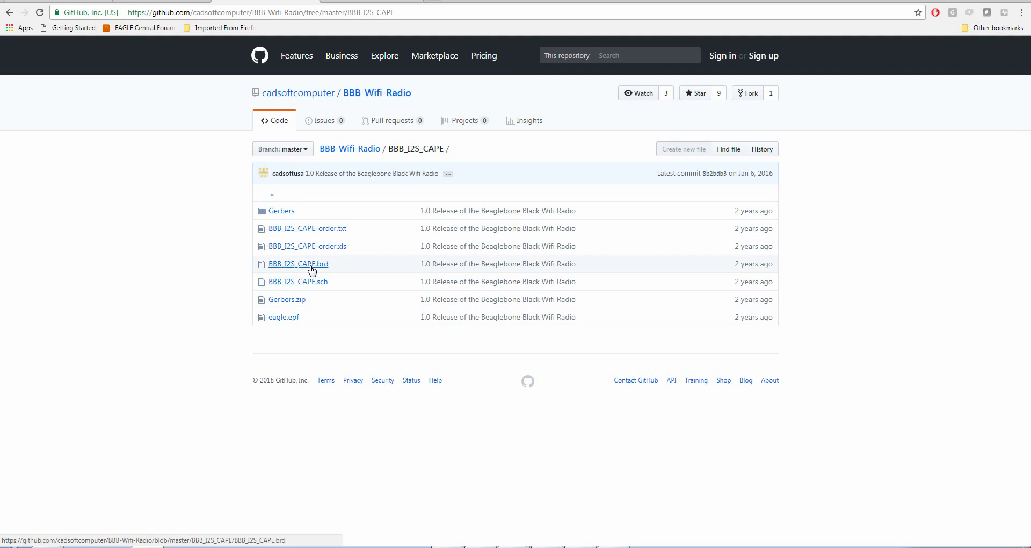
pyautogui.moveTo(298, 264)
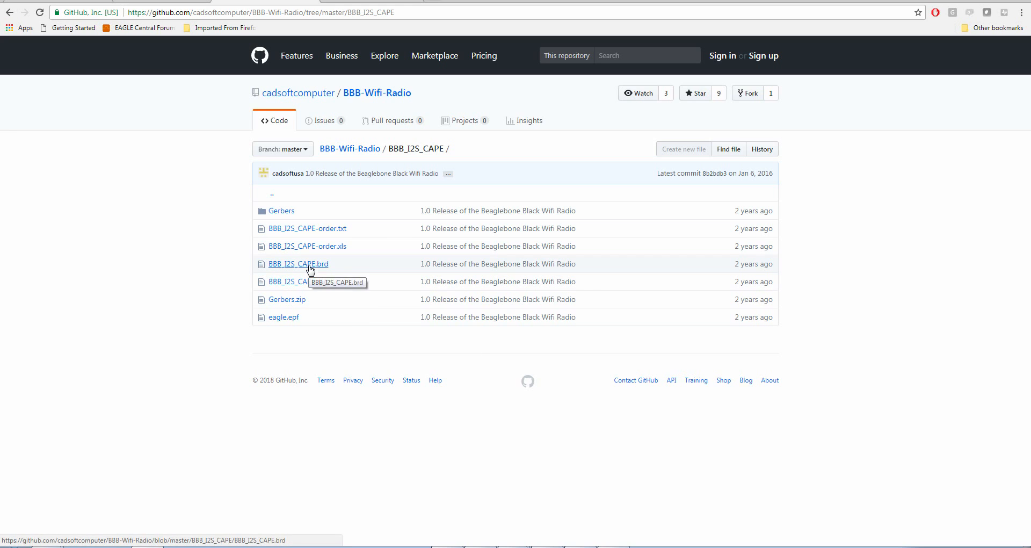
# Save the BBB_I2S_CAPE.brd link into Downloads via Save link as
pyautogui.rightClick(297, 264)
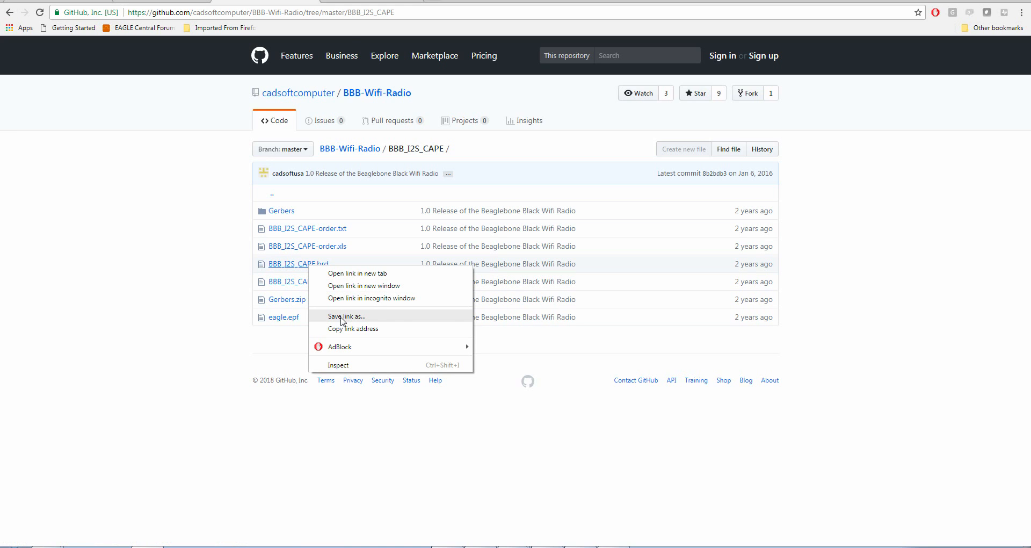
pyautogui.click(347, 316)
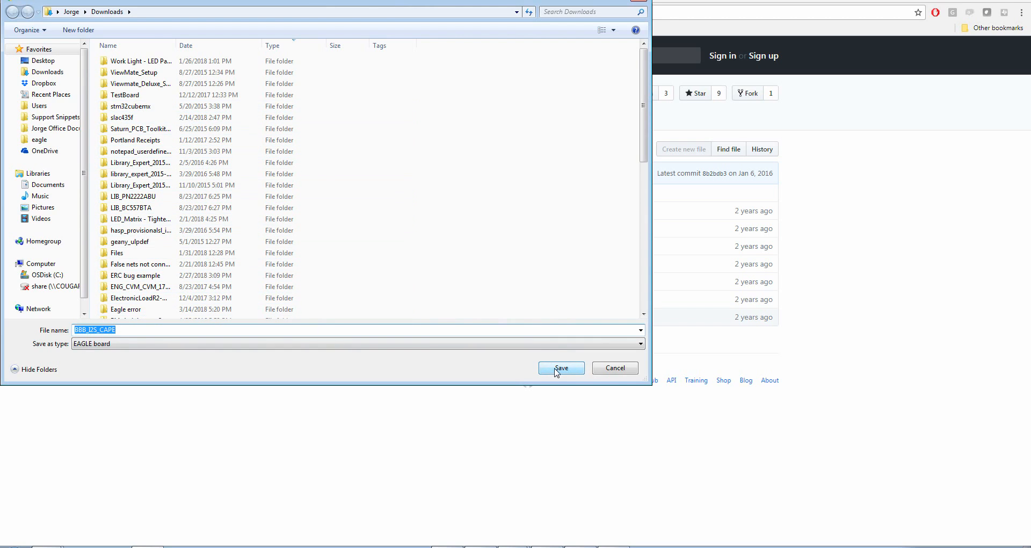
pyautogui.click(560, 367)
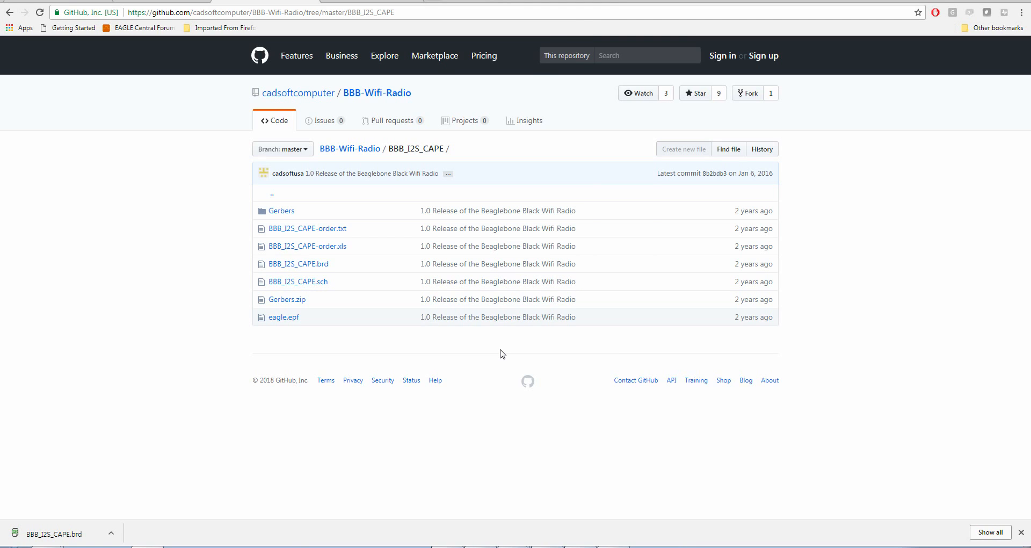
pyautogui.moveTo(467, 335)
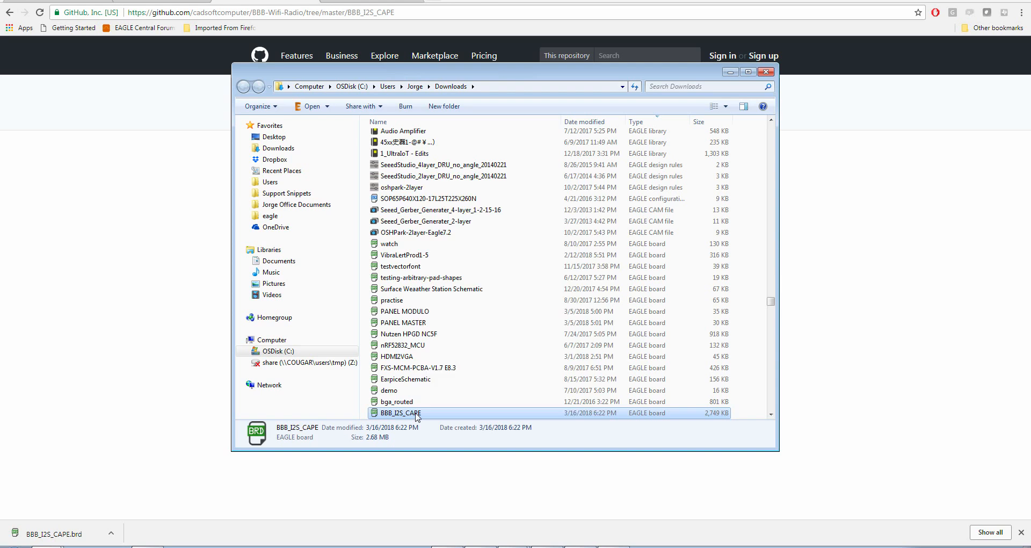
pyautogui.moveTo(503, 223)
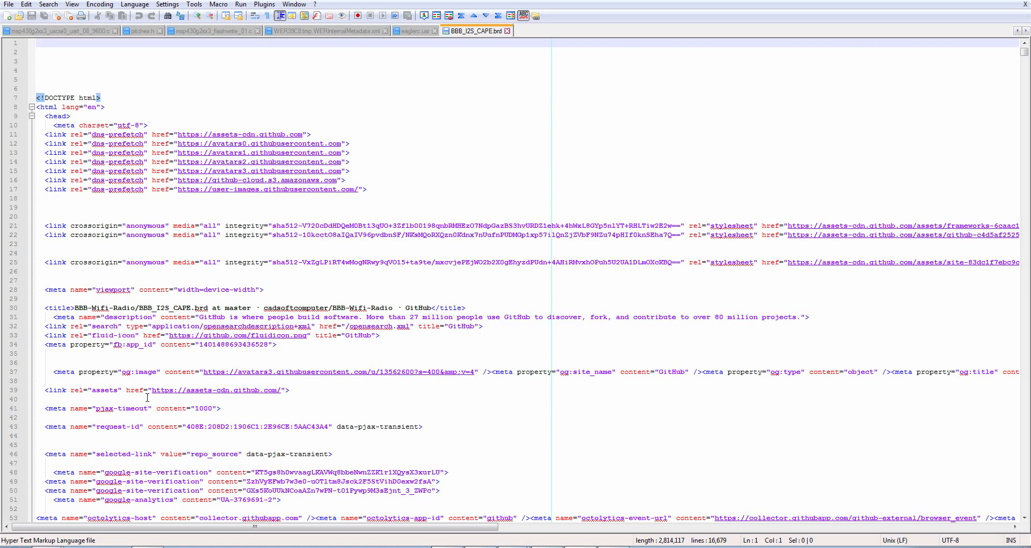
pyautogui.moveTo(181, 247)
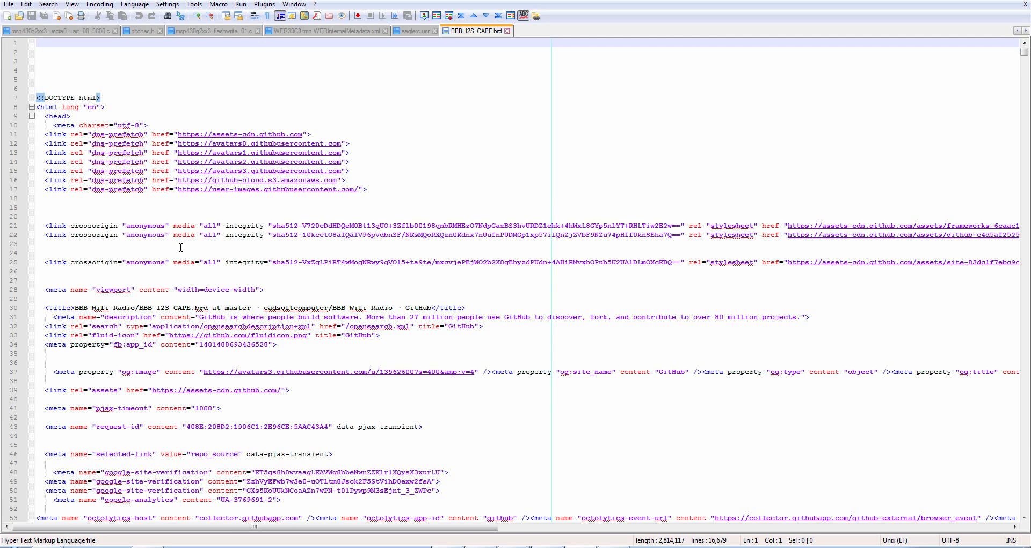
# Scroll through BBB_I2S_CAPE.brd in Notepad++, revealing GitHub page HTML
pyautogui.scroll(-3)
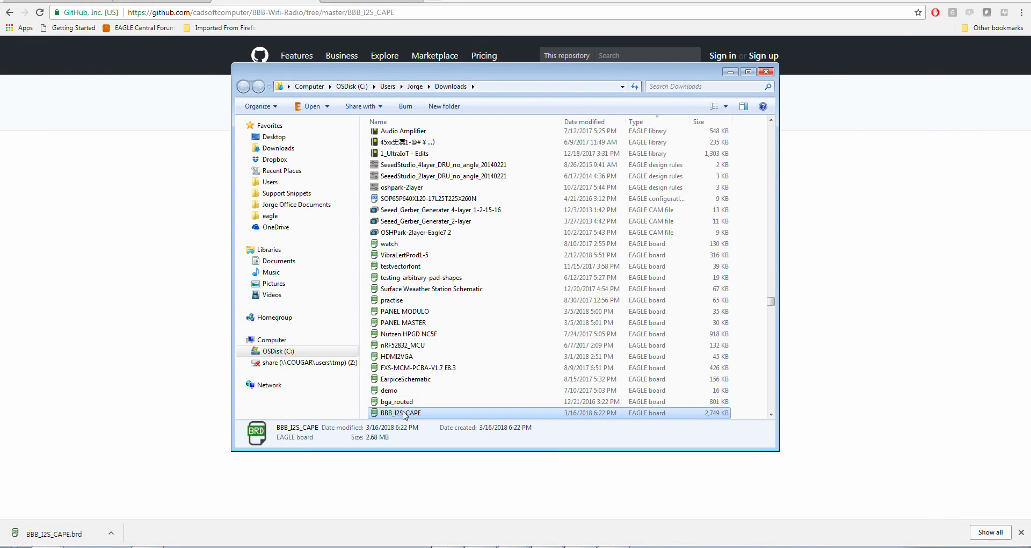
pyautogui.moveTo(403, 413)
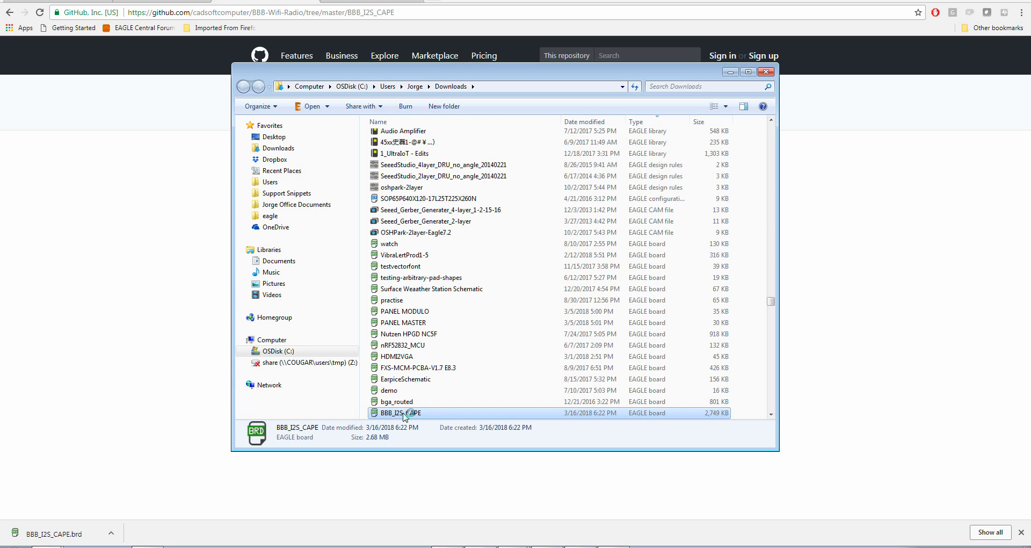
# Load BBB_I2S_CAPE in EAGLE, which reports it is not an EAGLE file
pyautogui.doubleClick(400, 413)
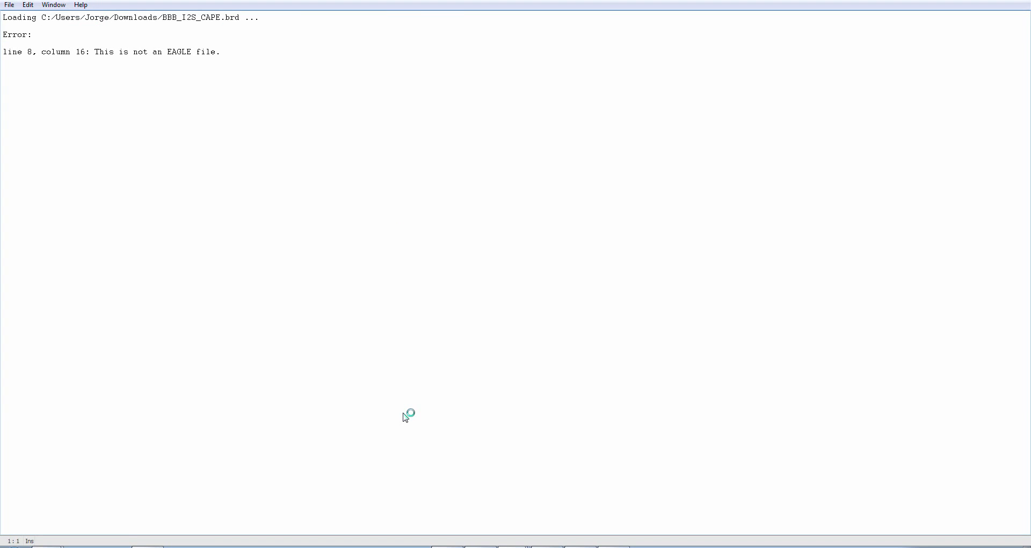
pyautogui.moveTo(482, 395)
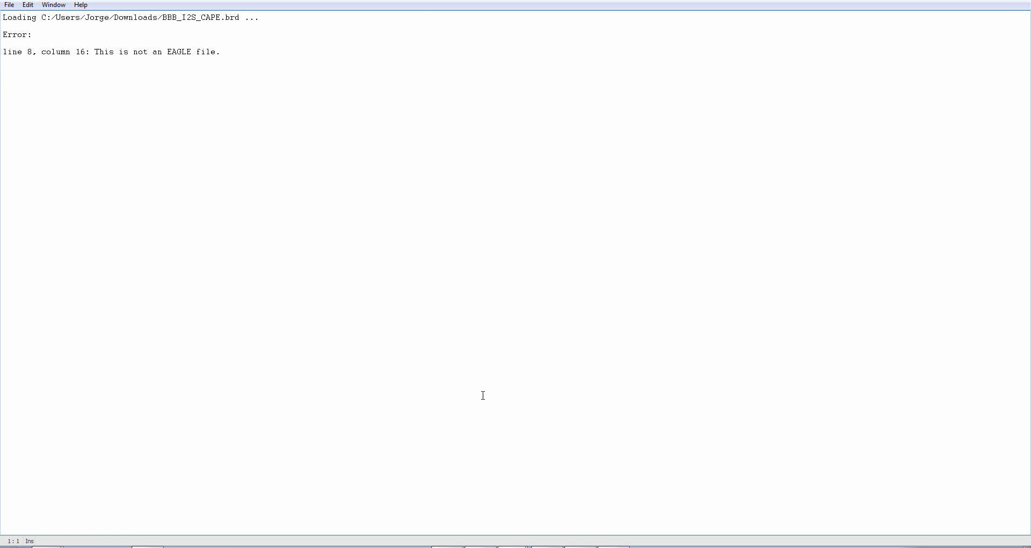
pyautogui.moveTo(991, 51)
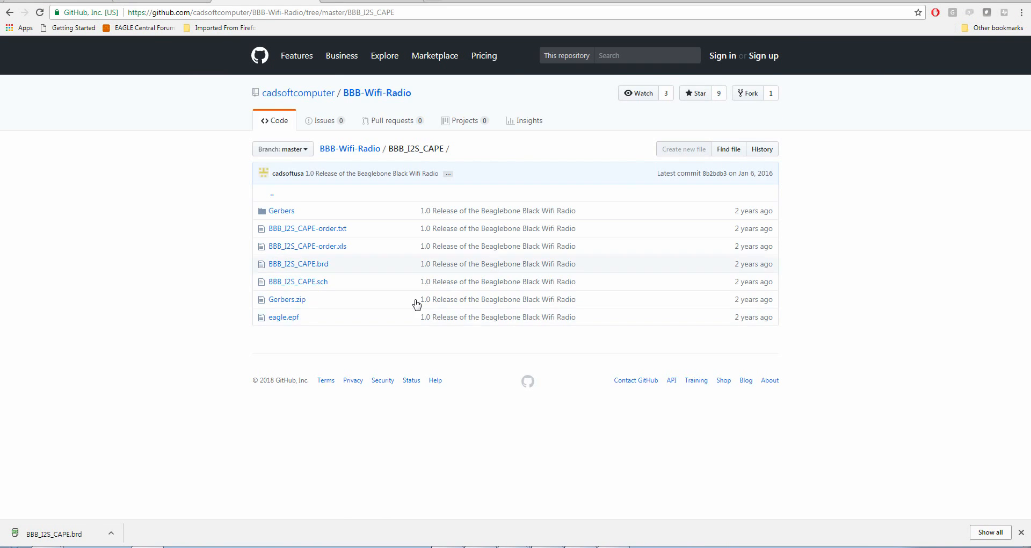
pyautogui.moveTo(298, 264)
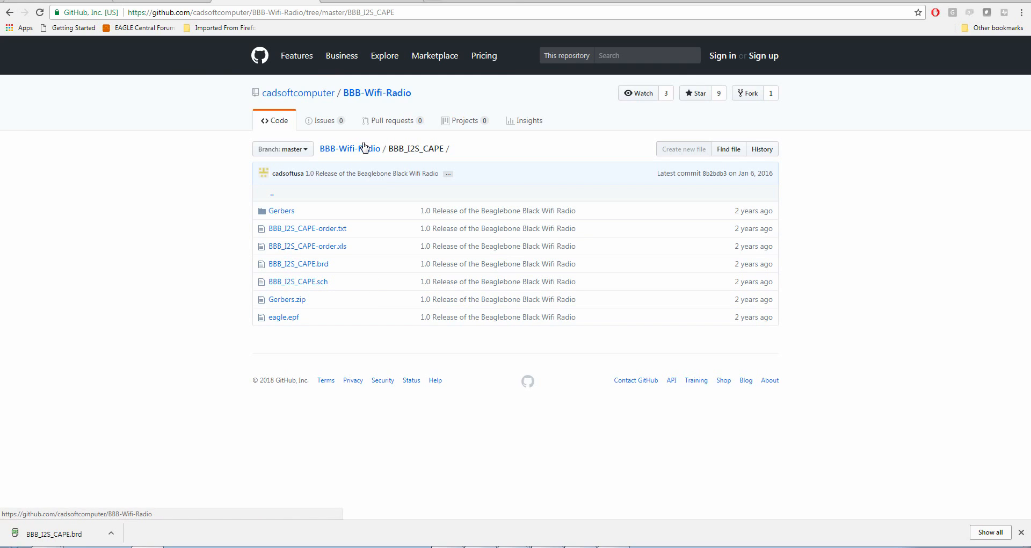
pyautogui.moveTo(349, 148)
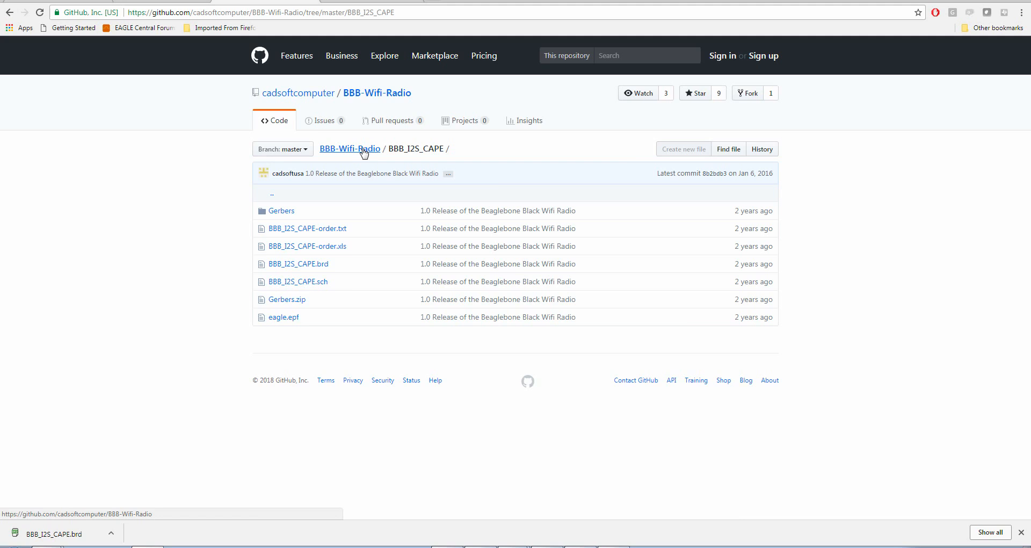
# Return to the BBB-Wifi-Radio top level and show its Clone or download options
pyautogui.click(349, 149)
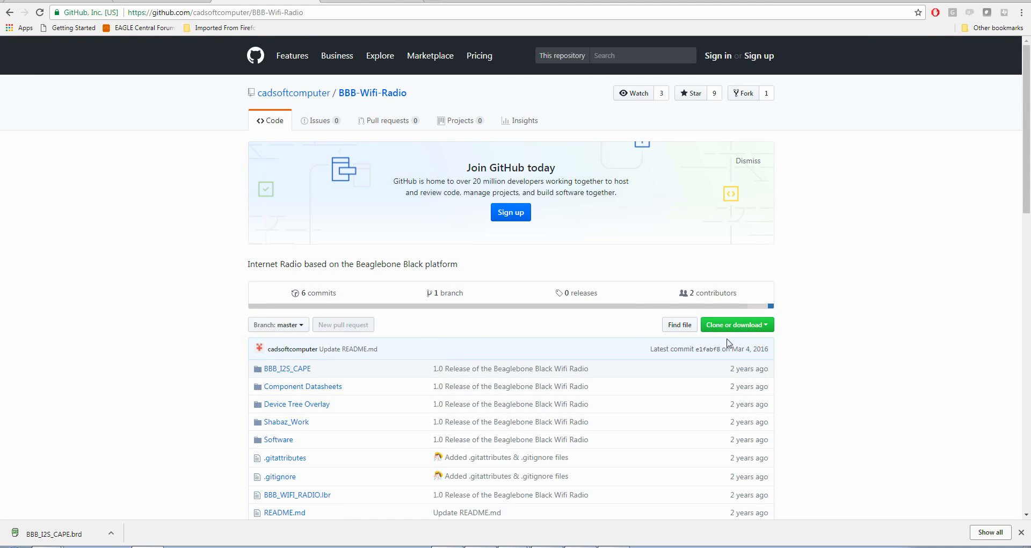
pyautogui.moveTo(766, 328)
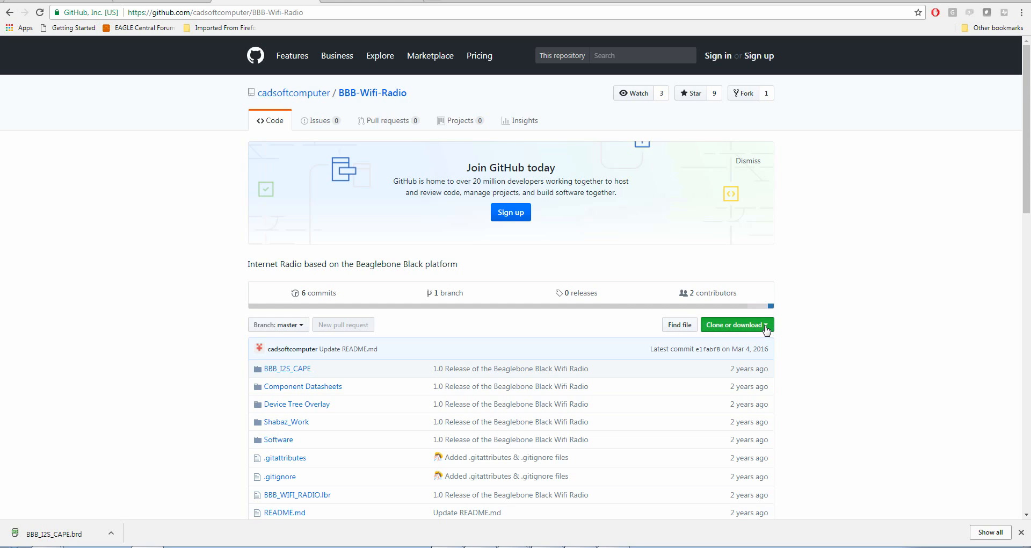
pyautogui.click(735, 324)
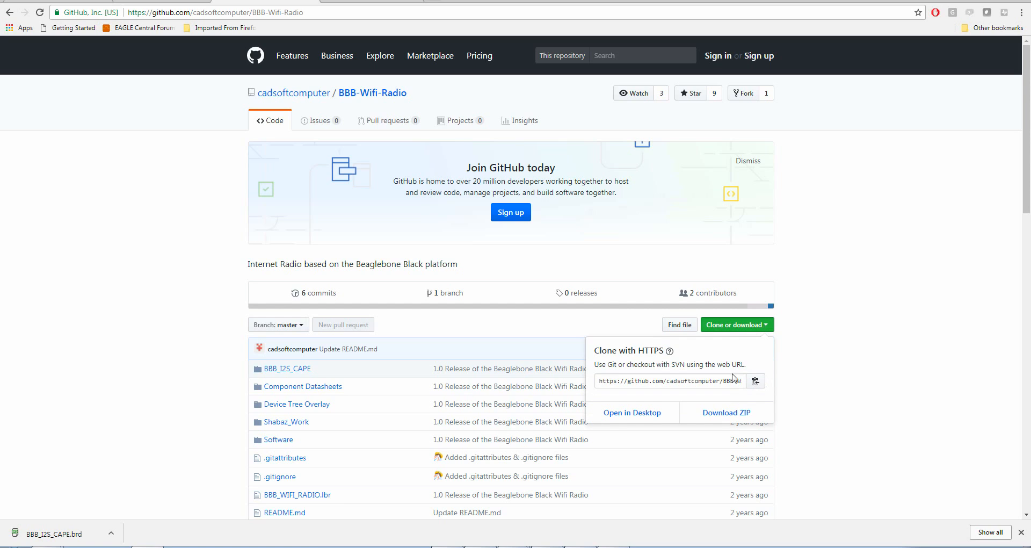
pyautogui.moveTo(726, 412)
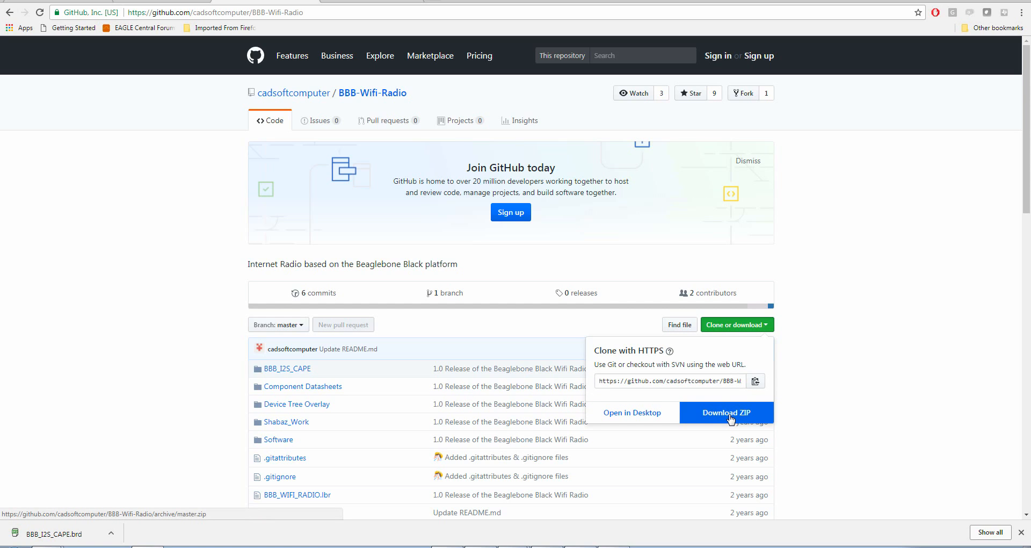